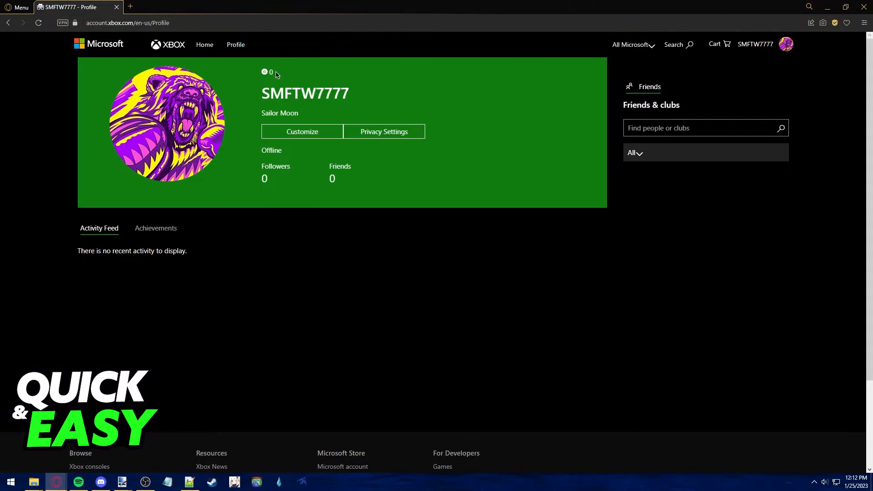
mouse_move(235, 45)
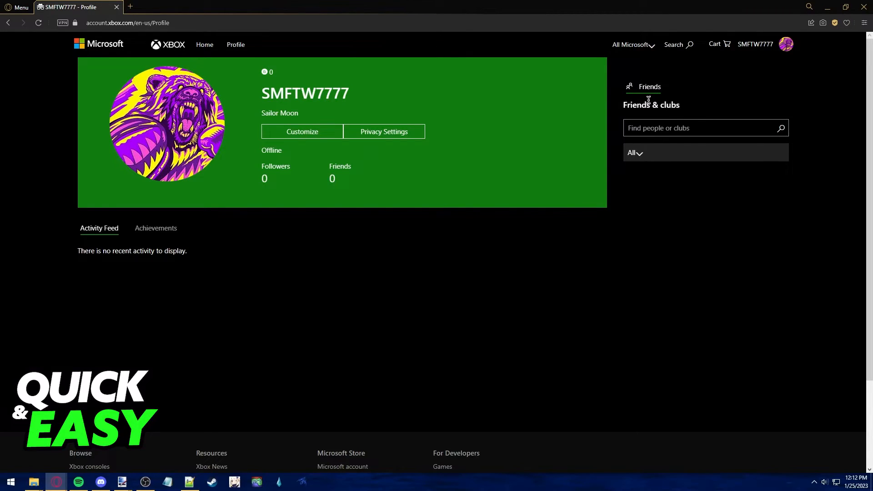
mouse_move(360, 116)
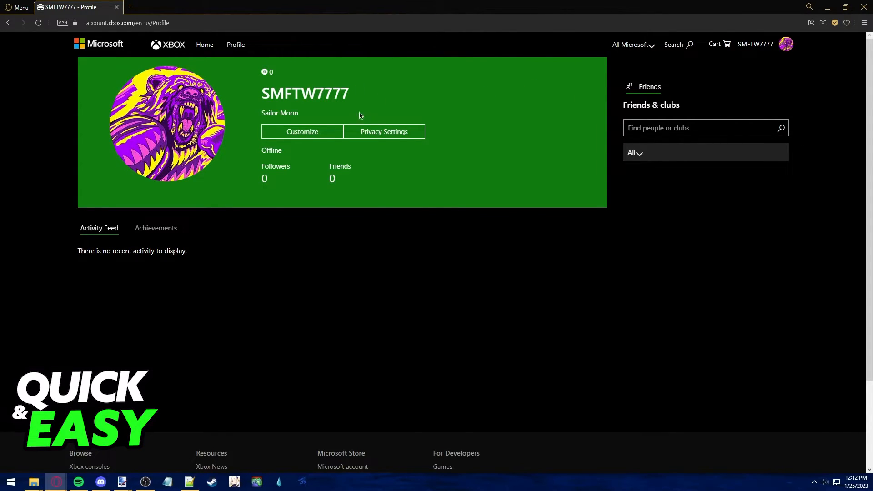
mouse_move(653, 113)
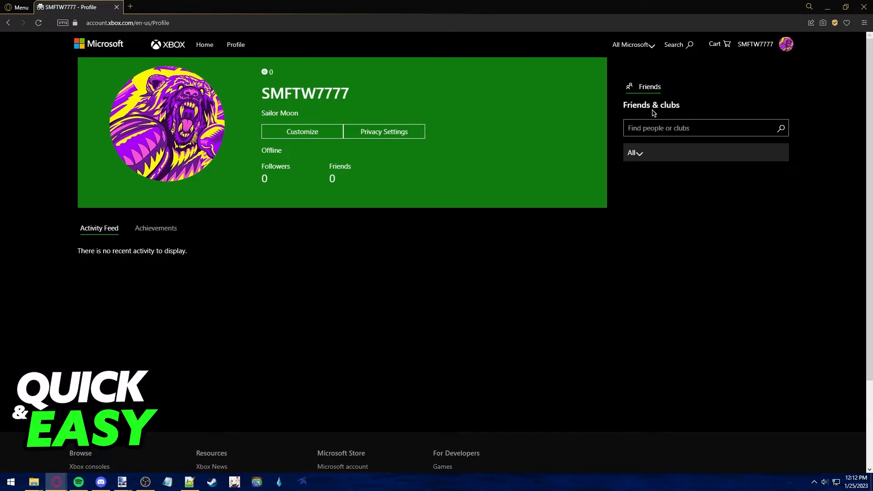
mouse_move(763, 100)
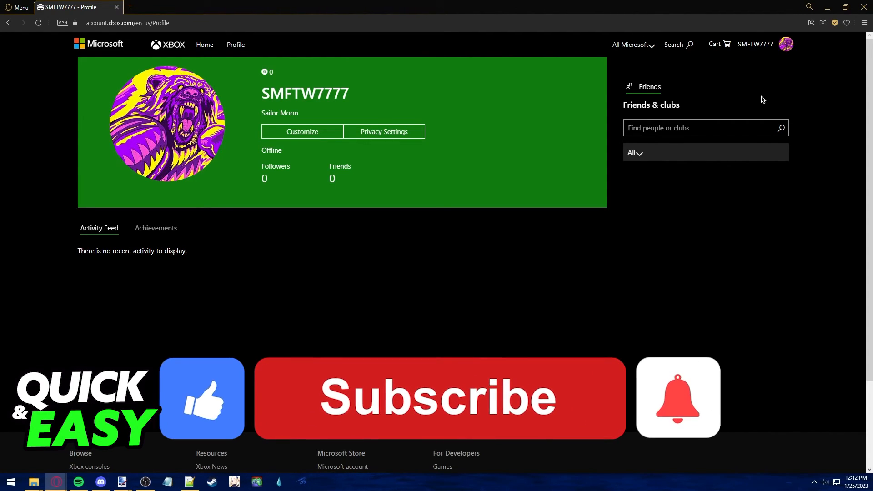
click(439, 397)
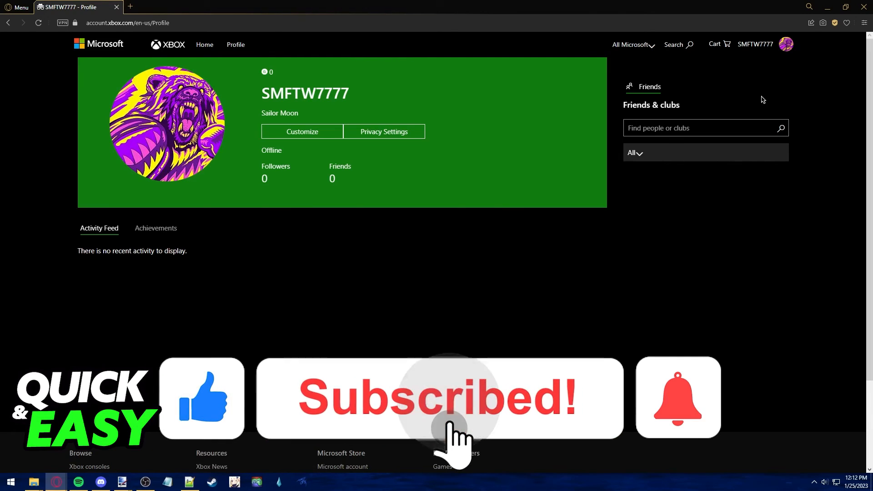